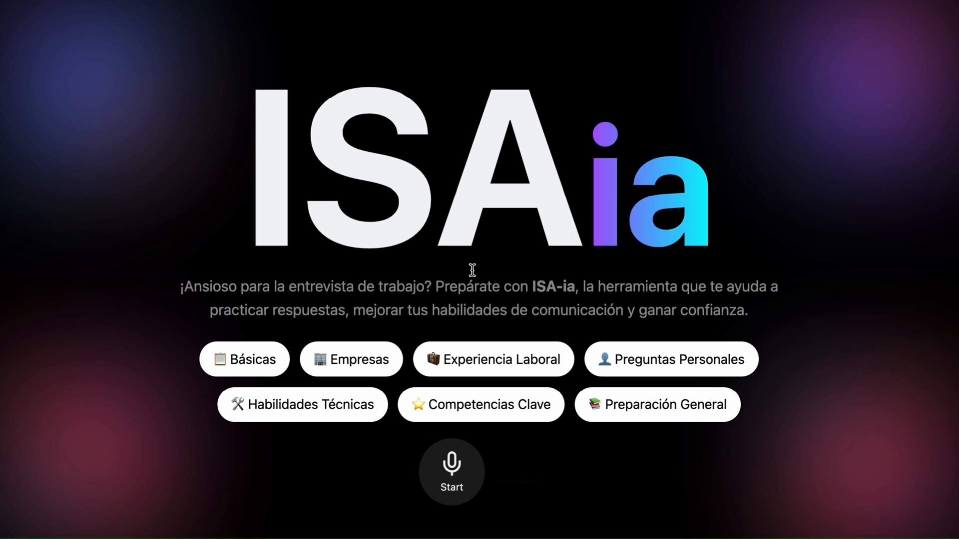
# Review the OpenAI Realtime API email, then switch the ISA-ia interview session from Manual to Auto turn-taking.
pyautogui.click(452, 470)
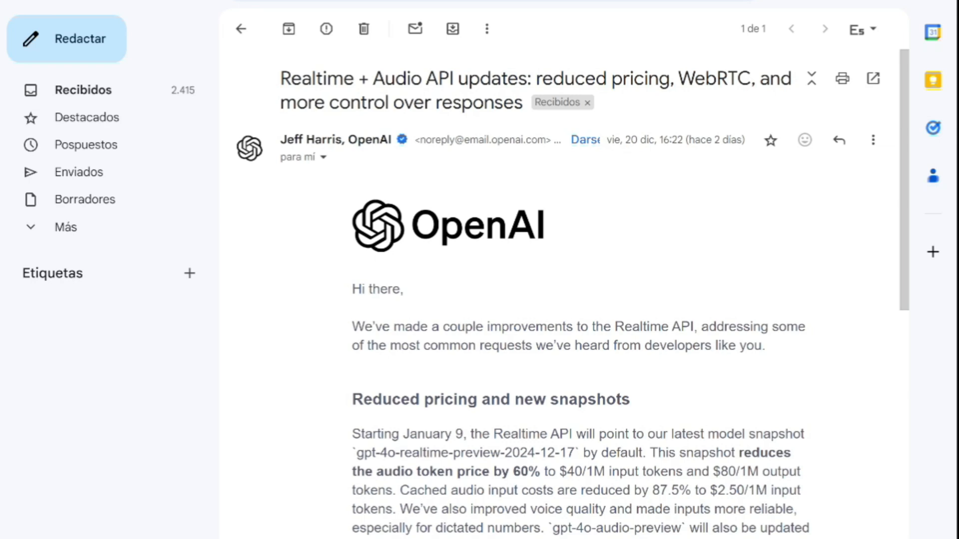
pyautogui.moveTo(773, 295)
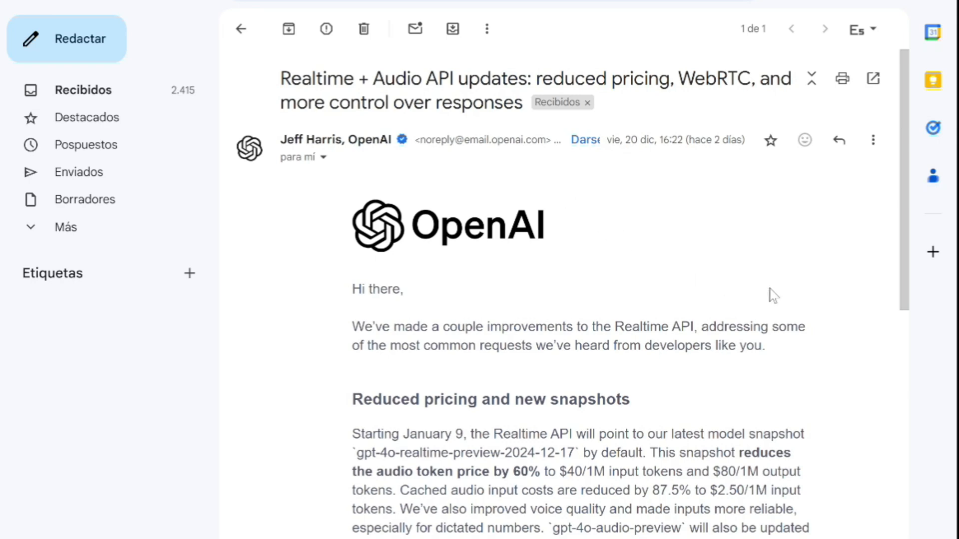
pyautogui.scroll(-3)
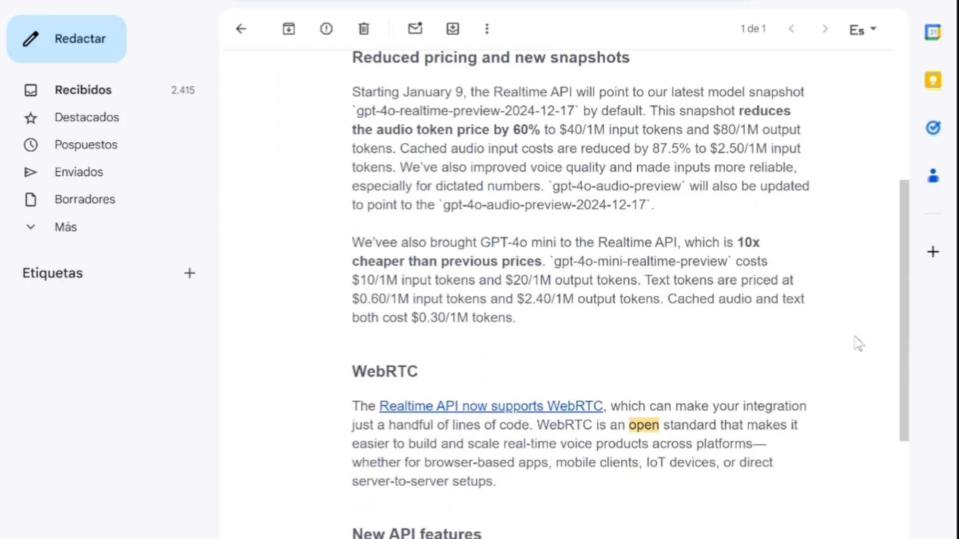
pyautogui.scroll(-3)
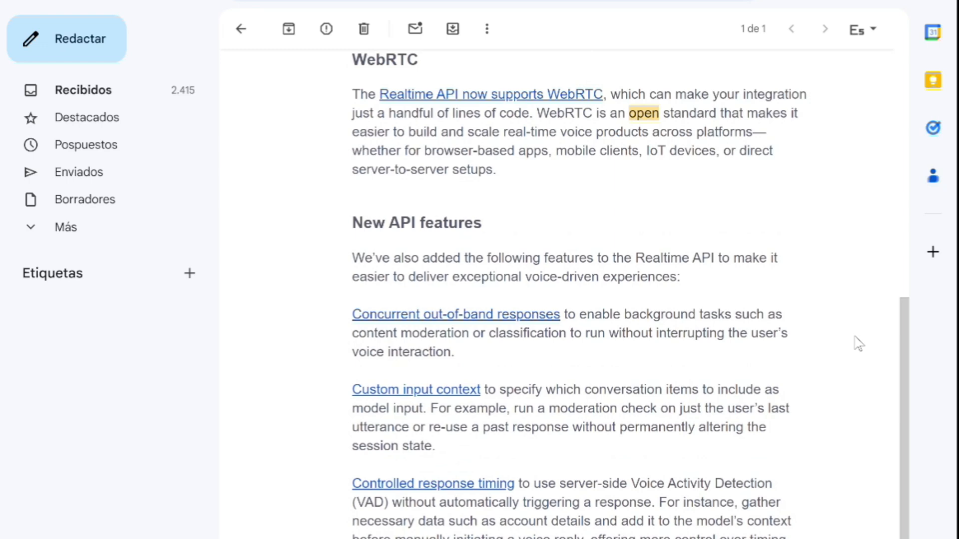
pyautogui.scroll(-3)
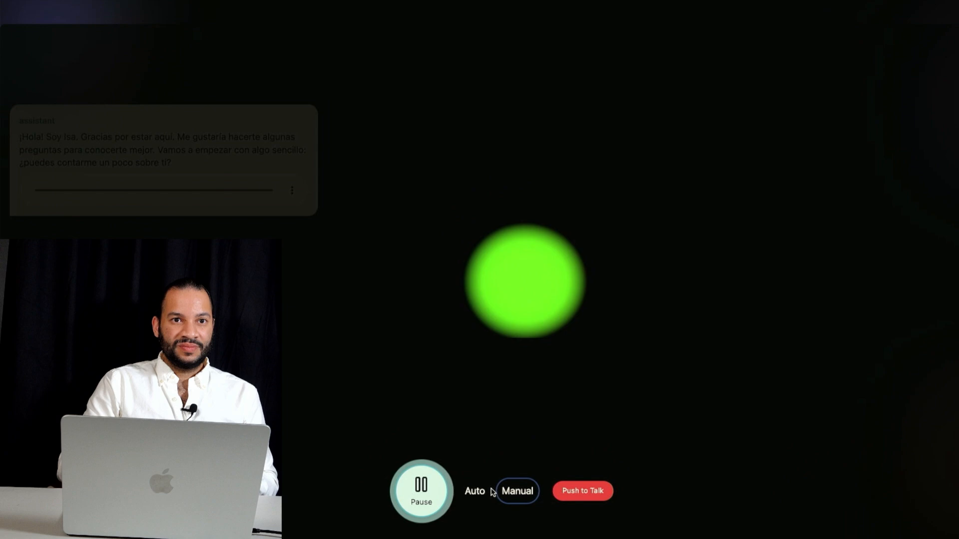
pyautogui.click(473, 491)
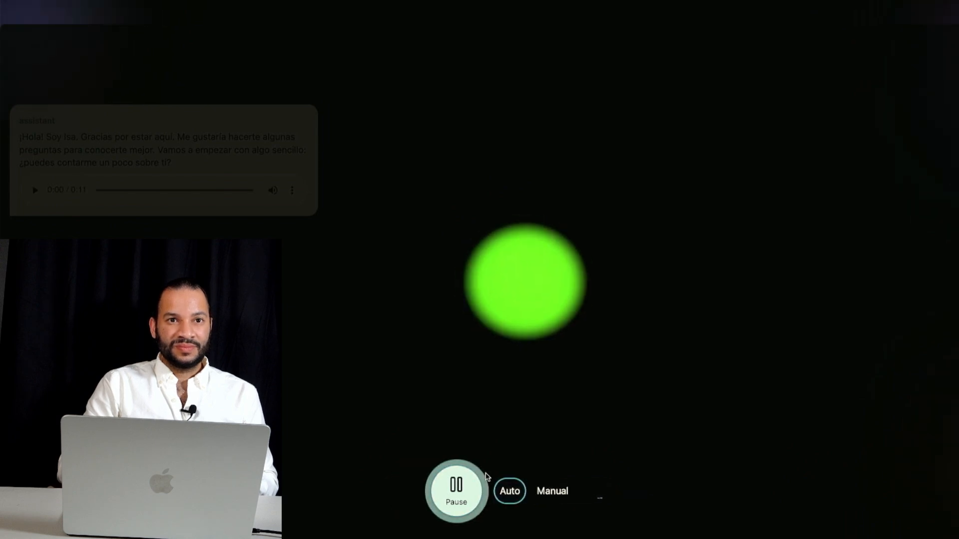